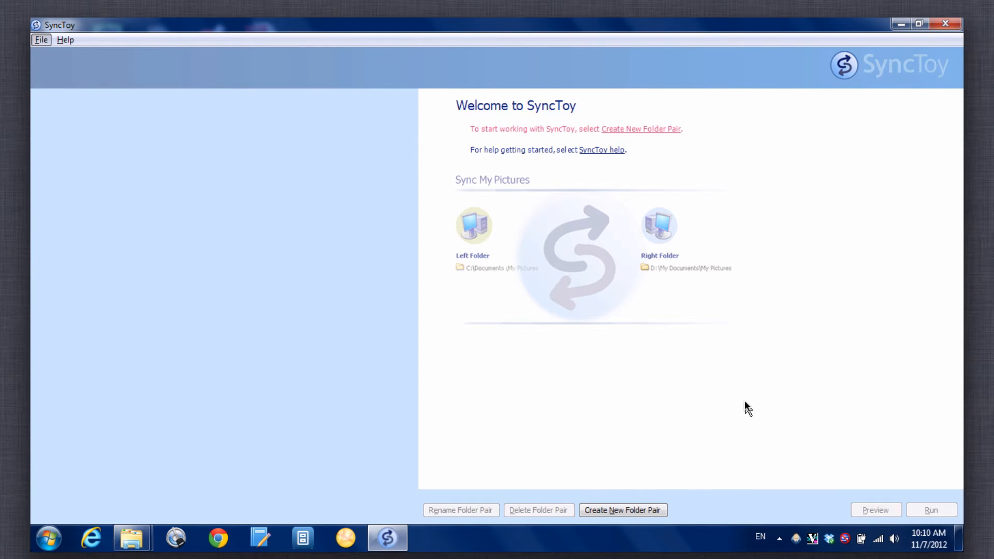
pyautogui.moveTo(56, 536)
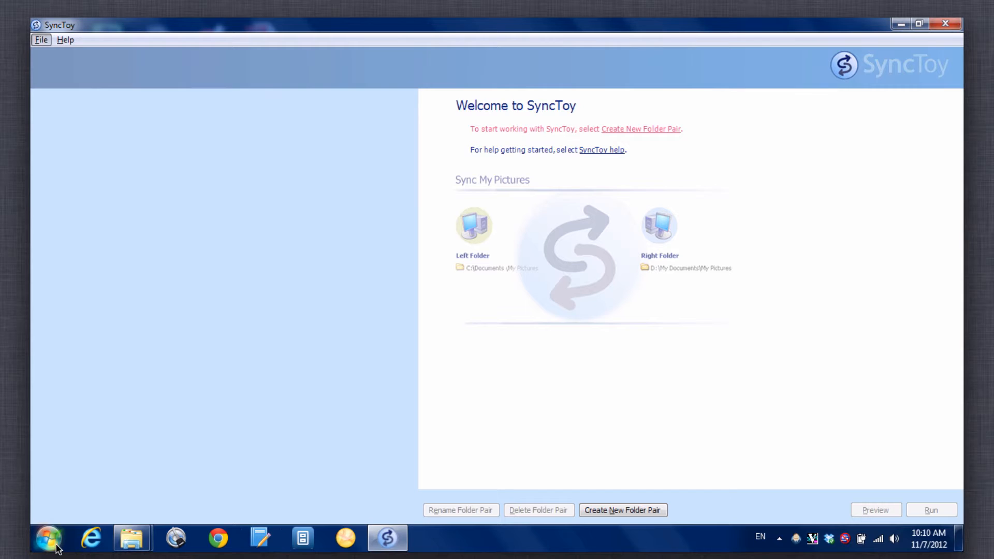
# - Launch SyncToy from All Programs and start a new folder pair
pyautogui.click(46, 545)
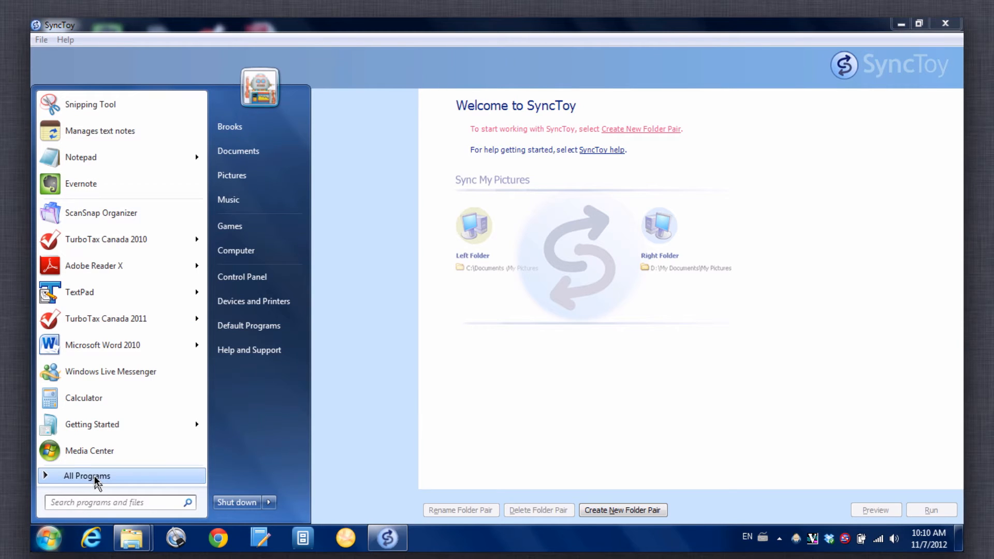
pyautogui.click(87, 475)
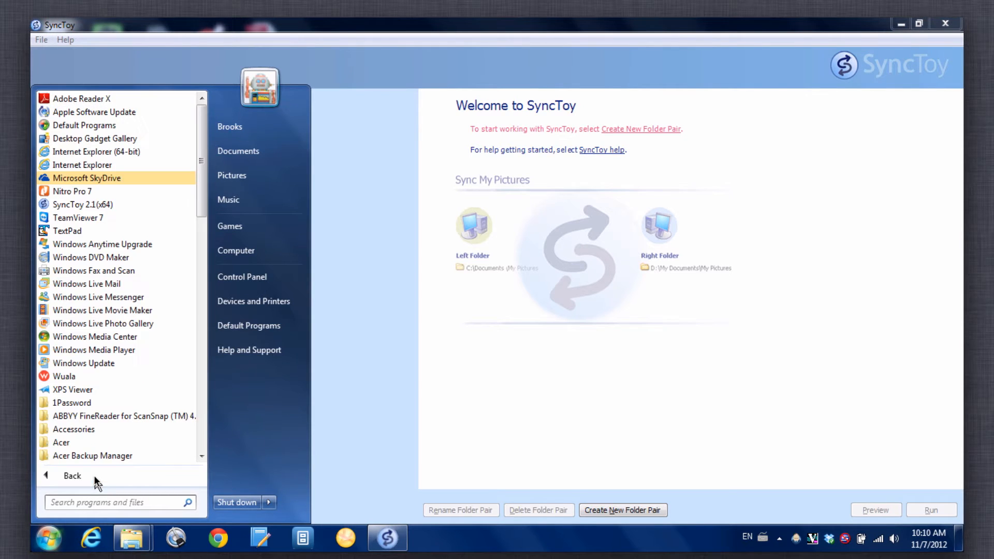
pyautogui.moveTo(87, 204)
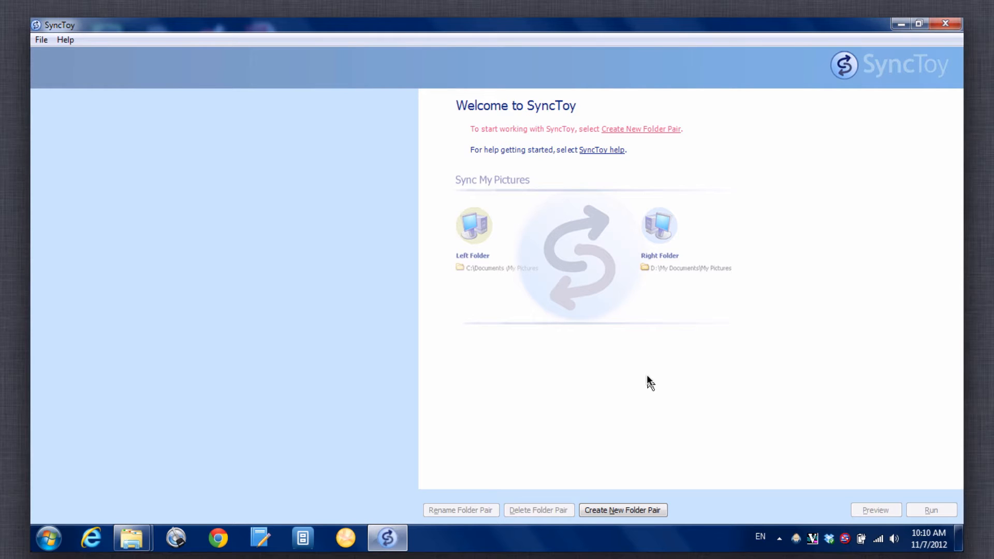
pyautogui.moveTo(657, 133)
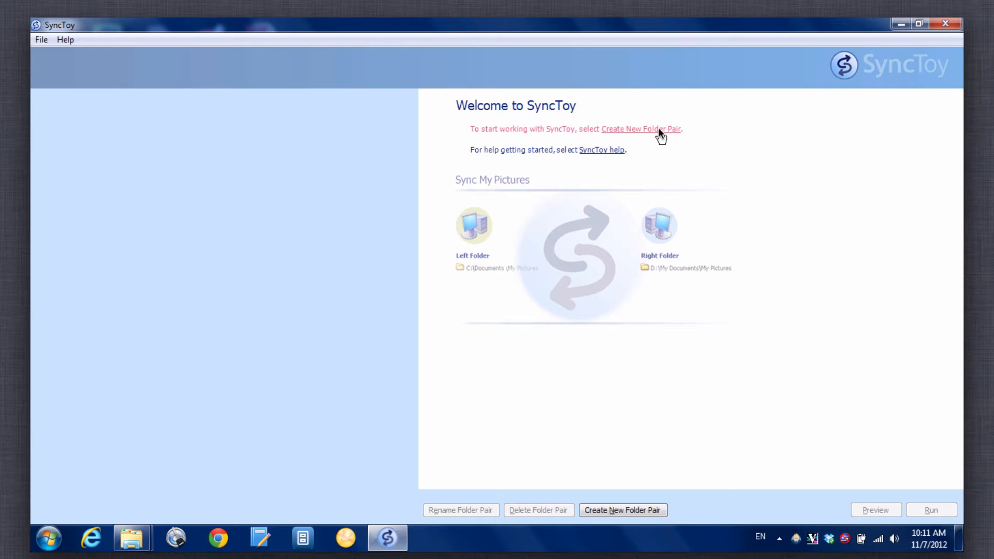
pyautogui.click(640, 129)
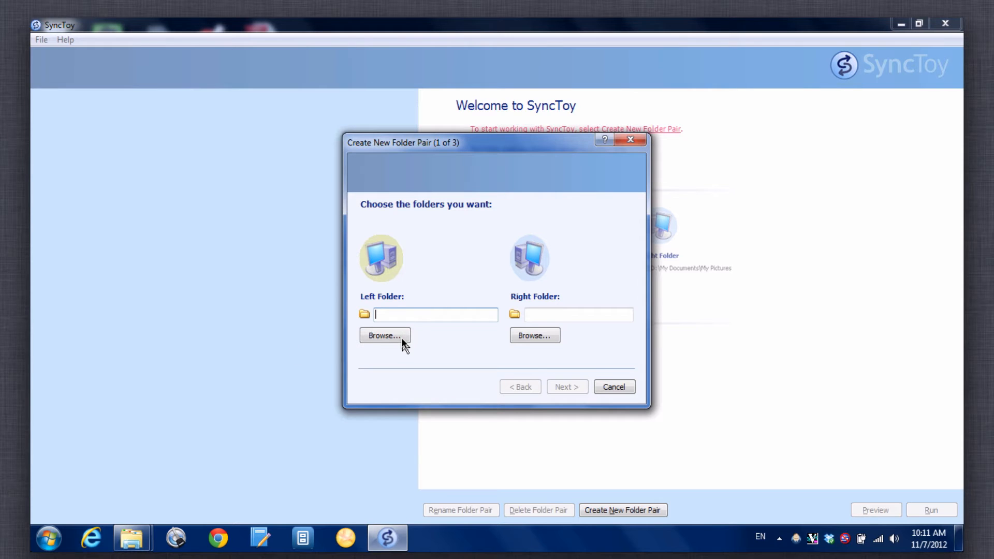
pyautogui.click(384, 336)
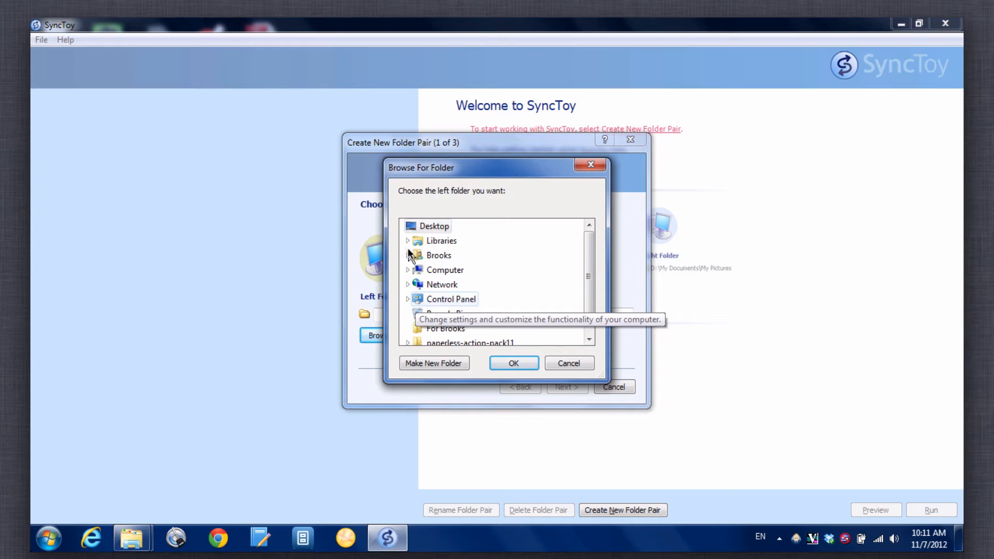
pyautogui.moveTo(537, 296)
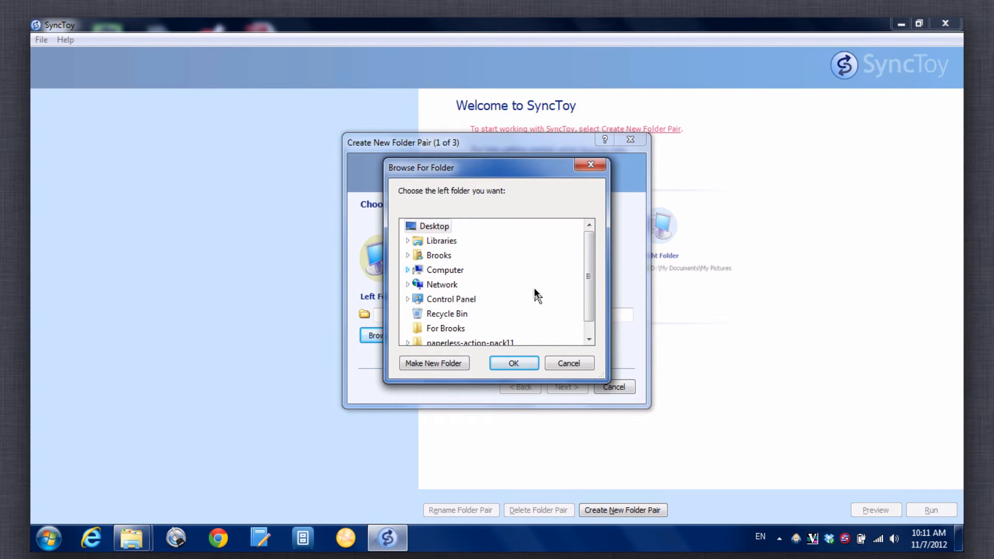
pyautogui.moveTo(418, 257)
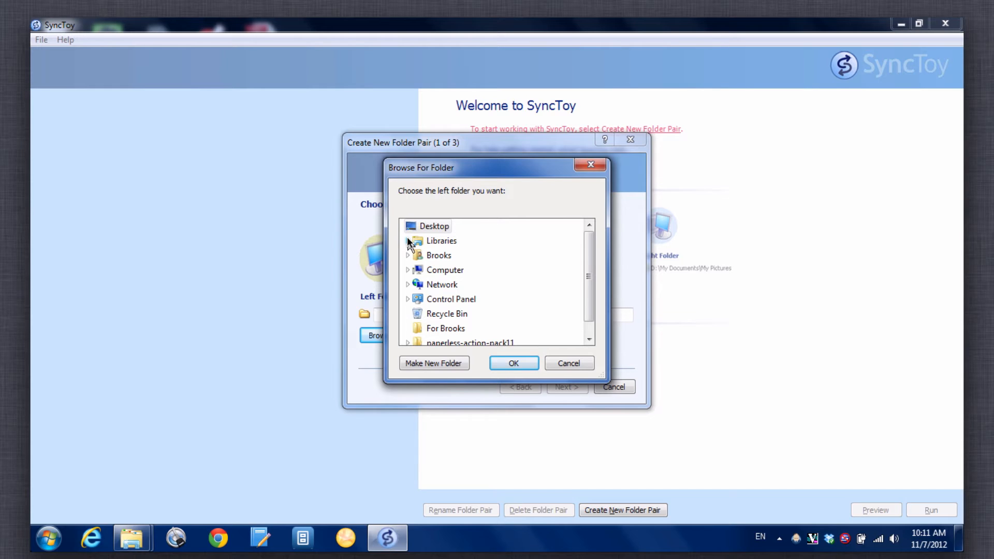
# - Set the left folder to ARCHIVE under Libraries > Documents > My Documents
pyautogui.click(408, 241)
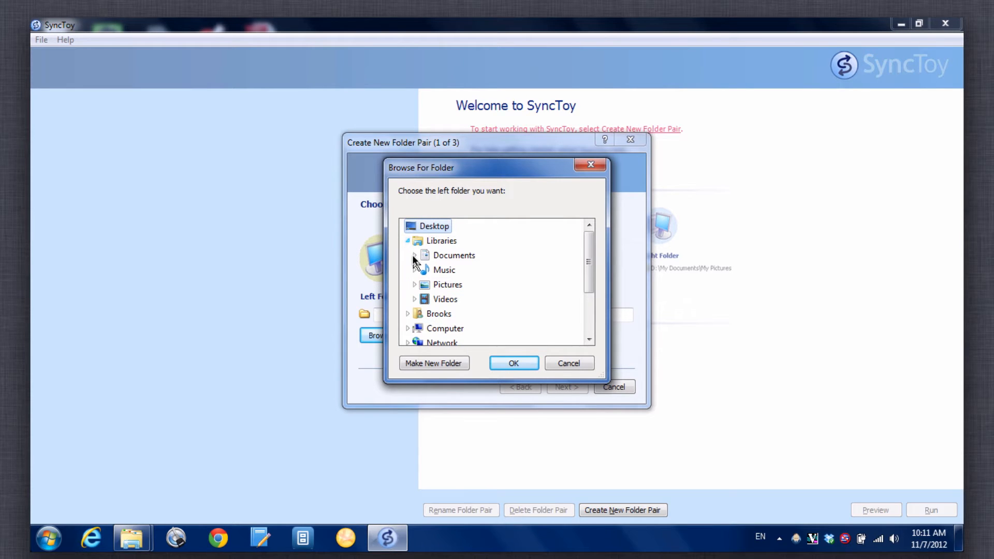
pyautogui.click(414, 255)
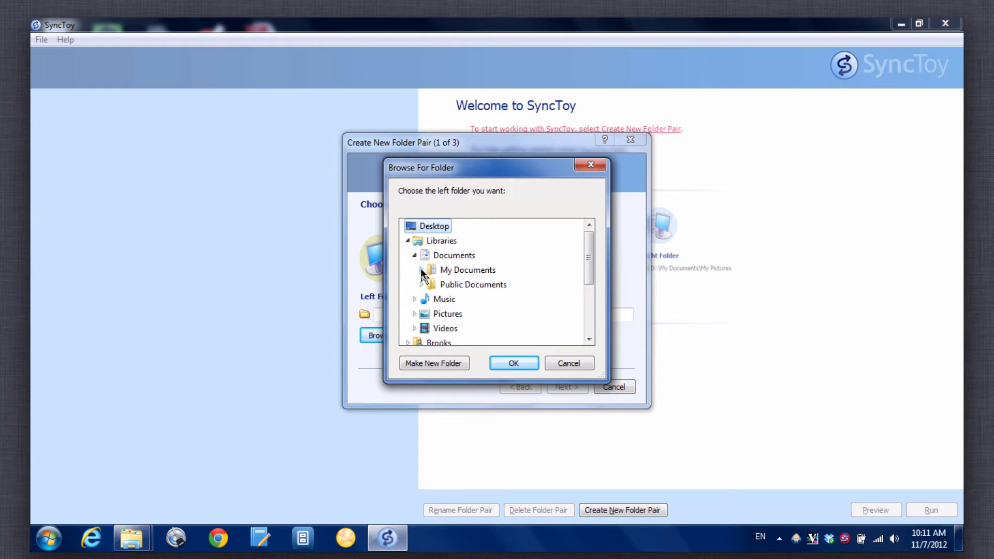
pyautogui.doubleClick(467, 269)
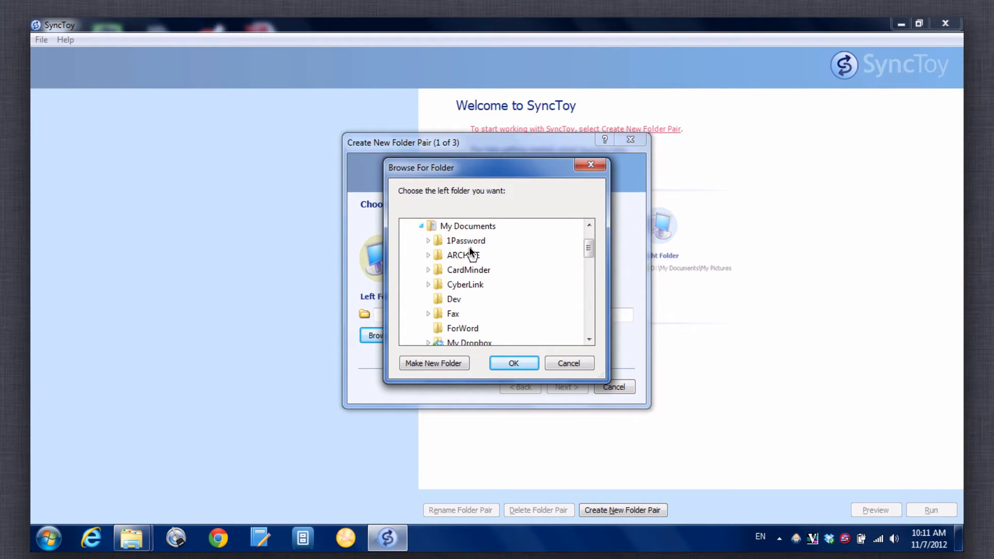
pyautogui.click(463, 255)
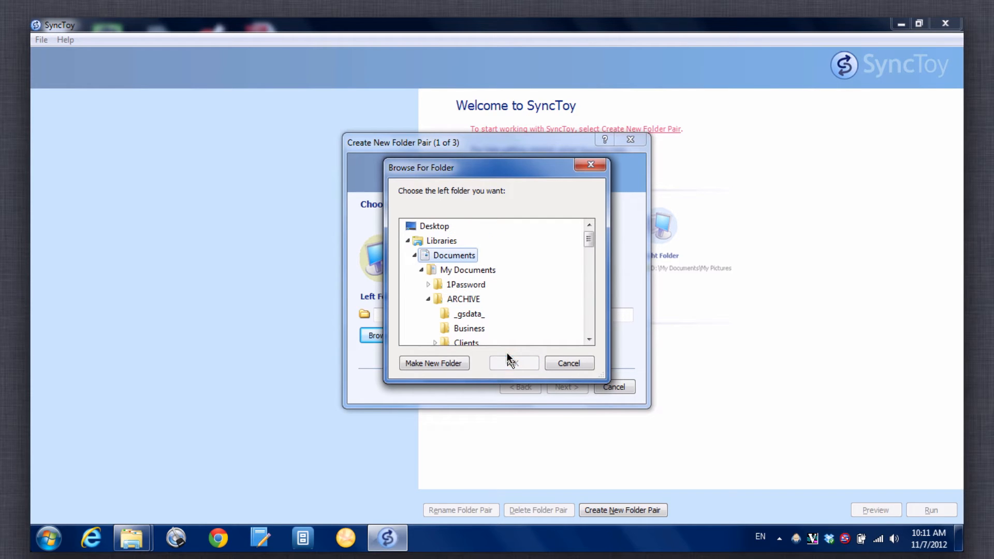
pyautogui.click(513, 363)
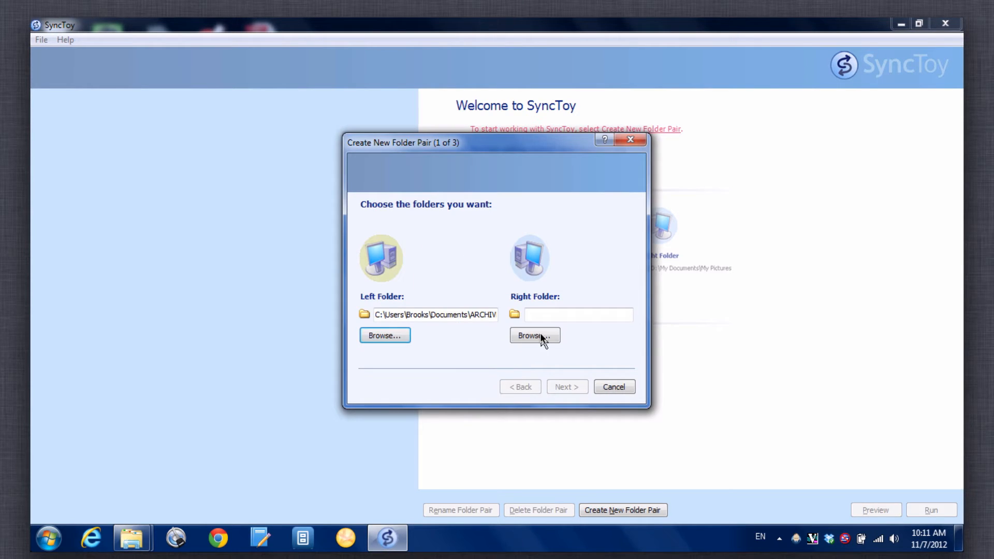
pyautogui.moveTo(543, 339)
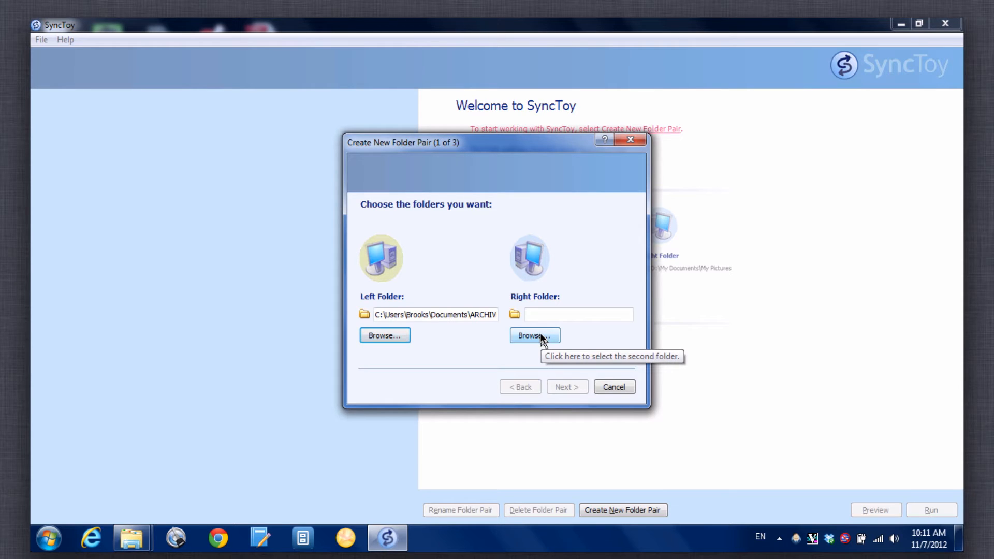
# - Set the right folder to E:\ARCHIVE on the external drive and continue to the sync action
pyautogui.click(535, 335)
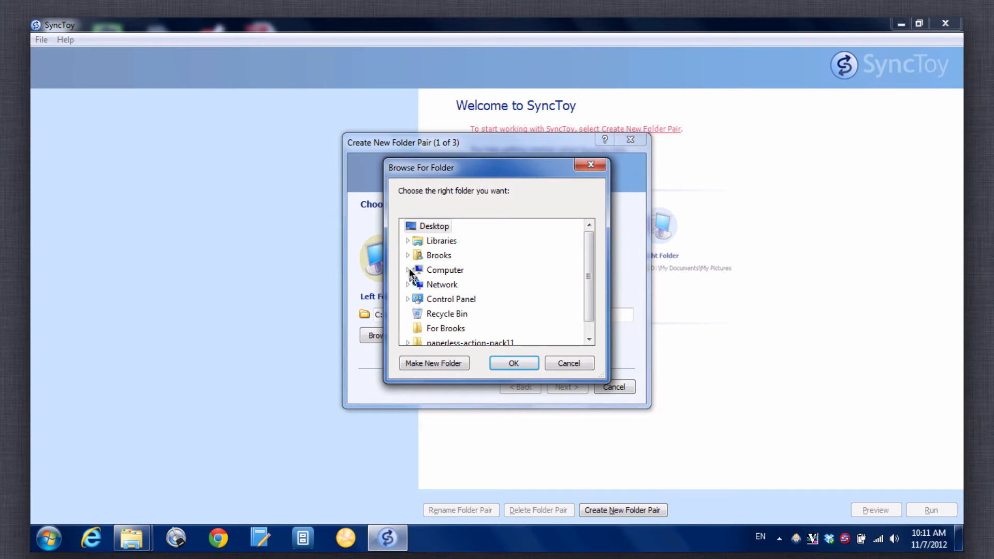
pyautogui.click(408, 269)
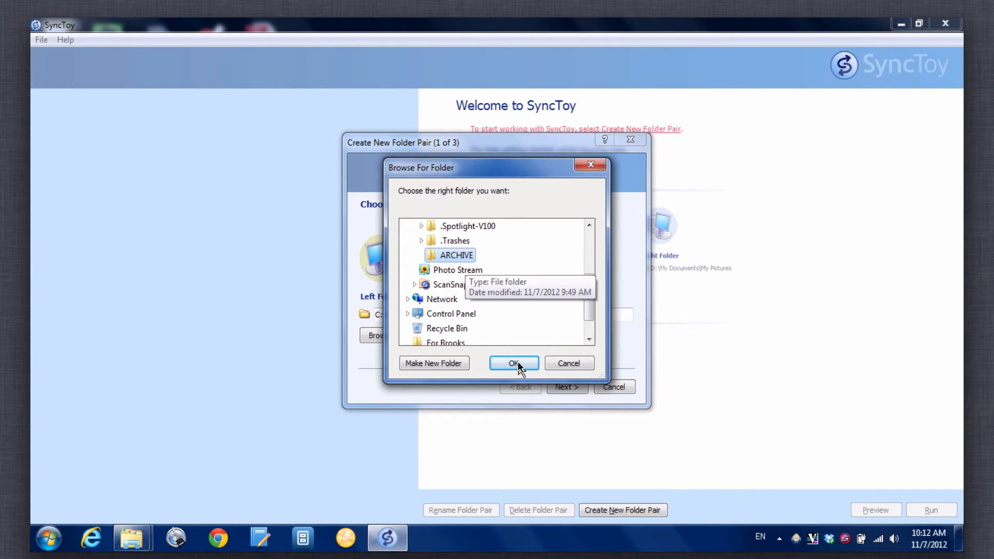
pyautogui.click(514, 363)
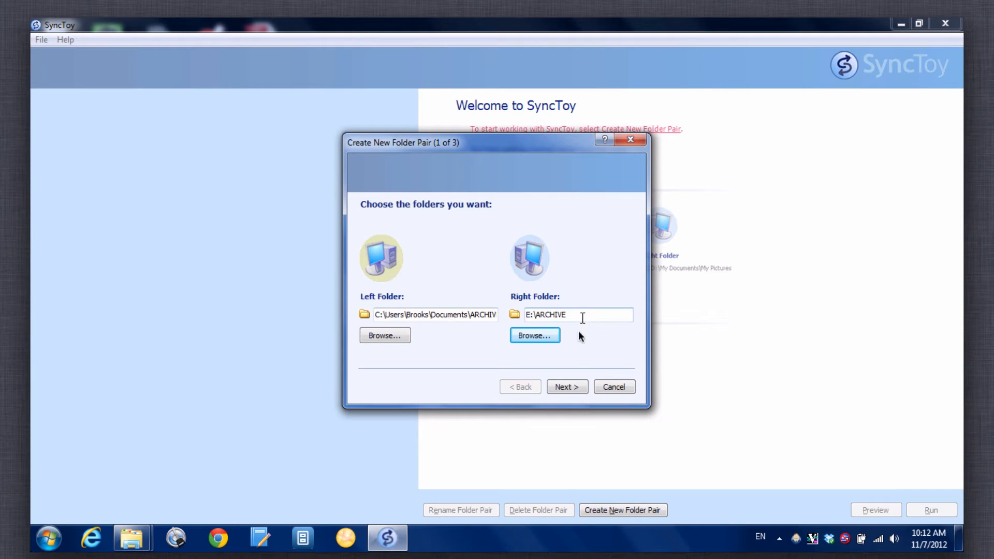
pyautogui.moveTo(570, 398)
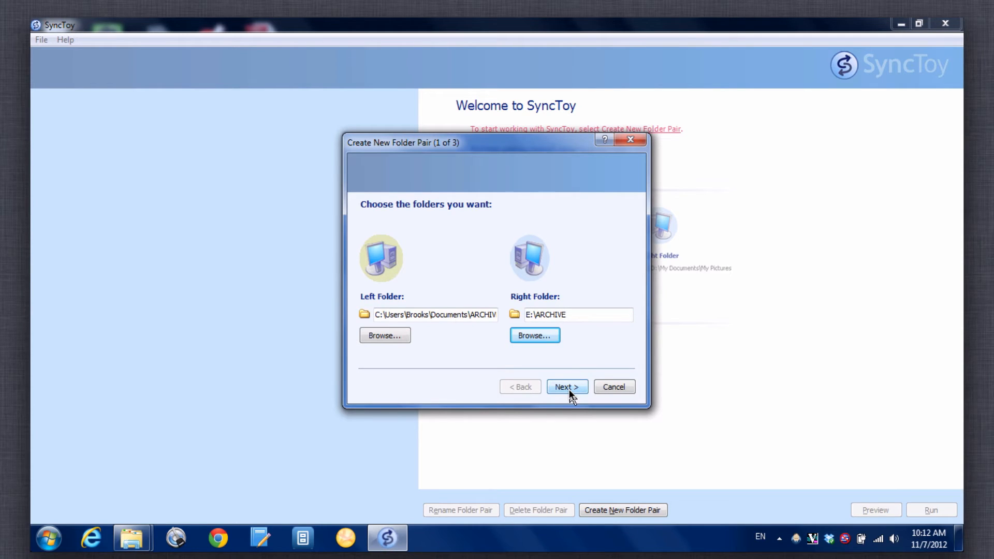
pyautogui.click(567, 387)
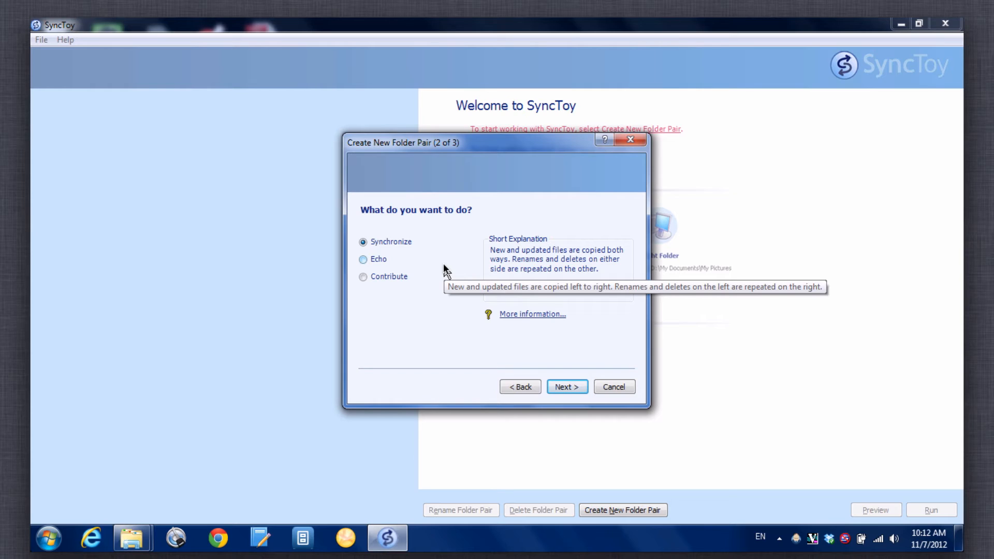
pyautogui.moveTo(445, 271)
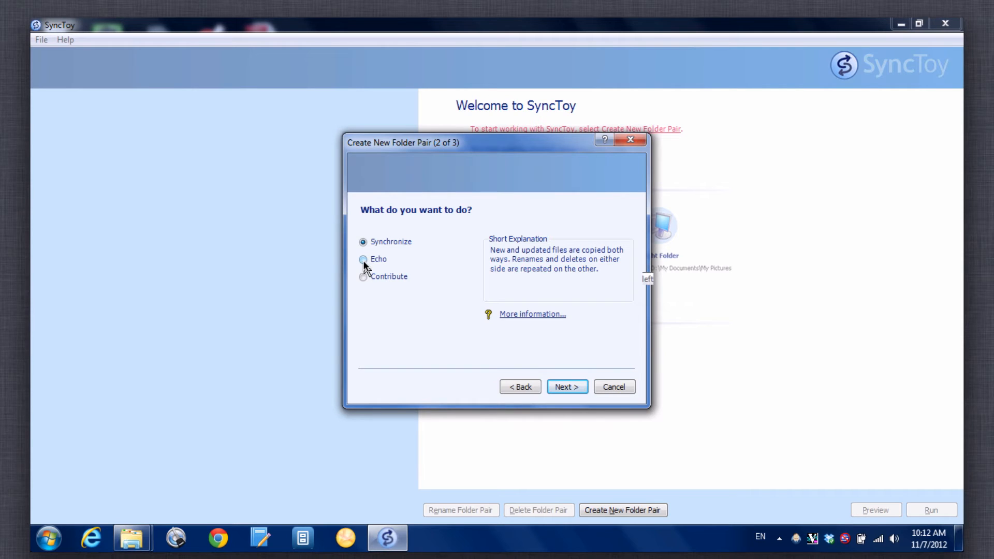
# - Try Contribute, then settle on Echo as the one-way left-to-right action
pyautogui.click(363, 259)
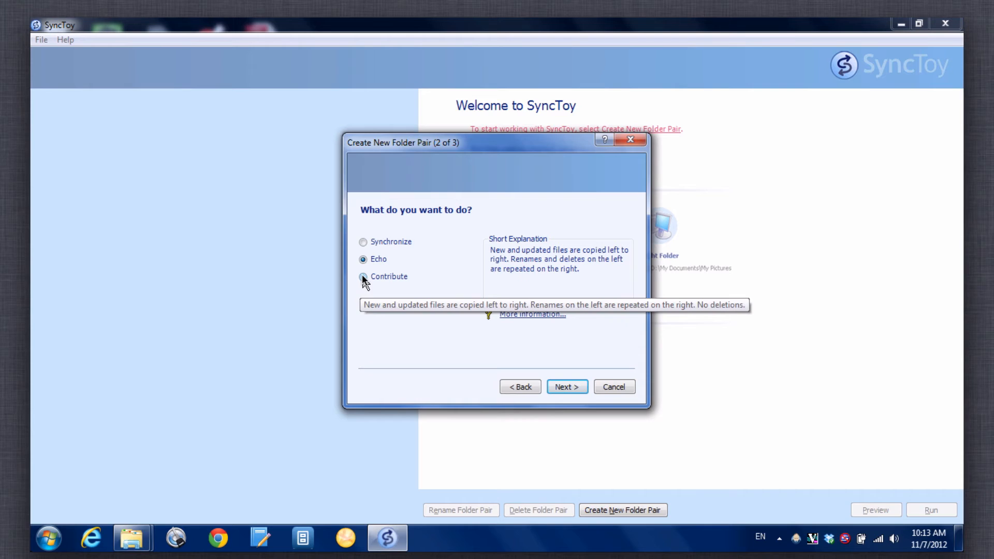
pyautogui.click(362, 276)
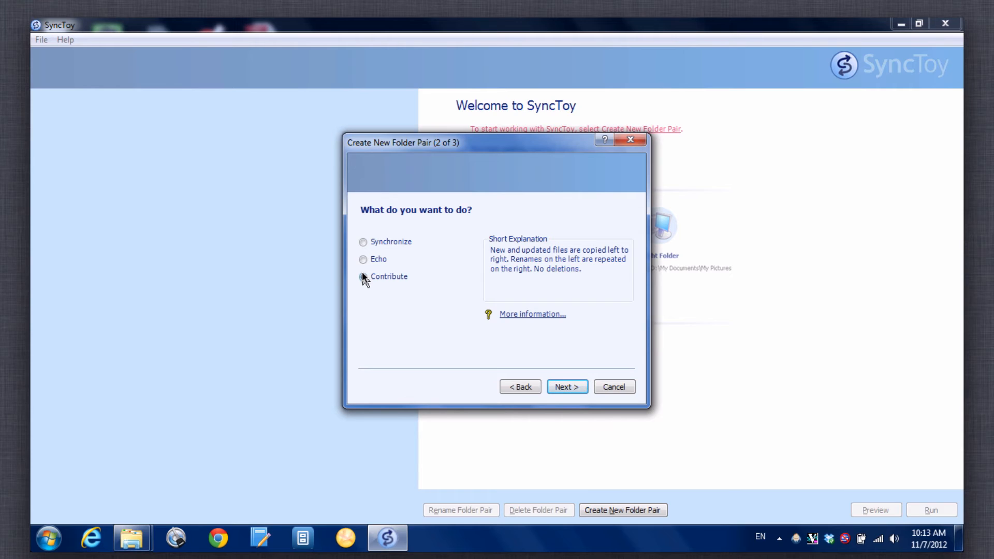
pyautogui.click(363, 277)
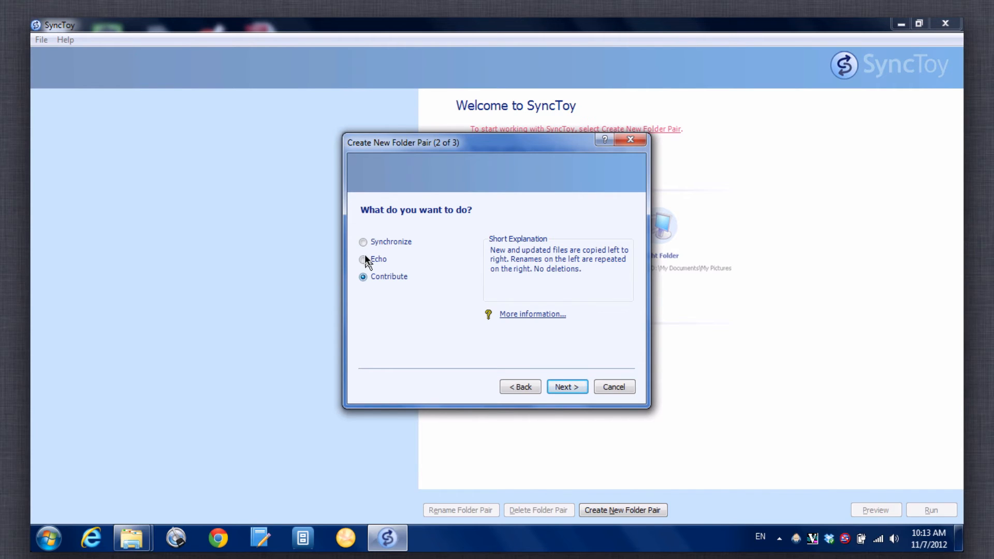
pyautogui.click(362, 259)
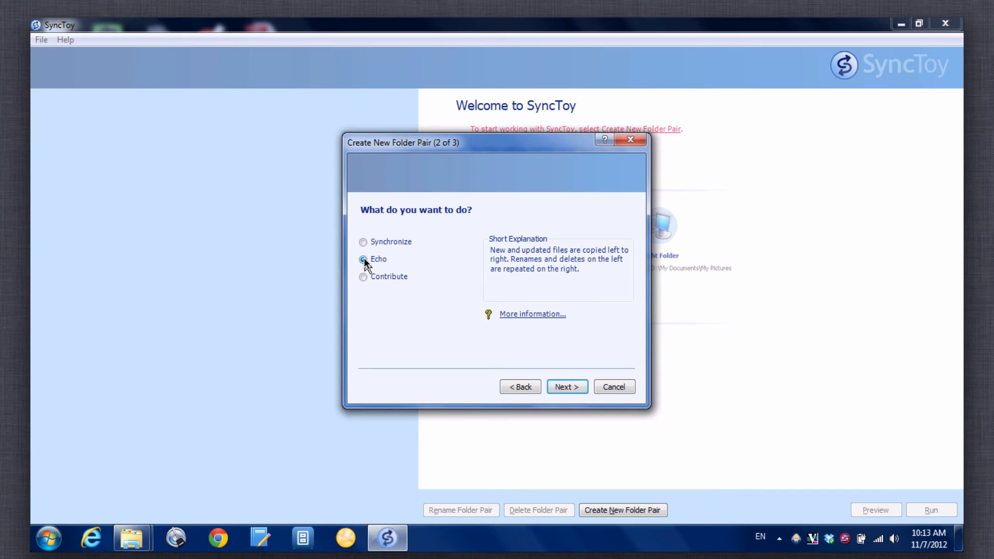
pyautogui.click(363, 259)
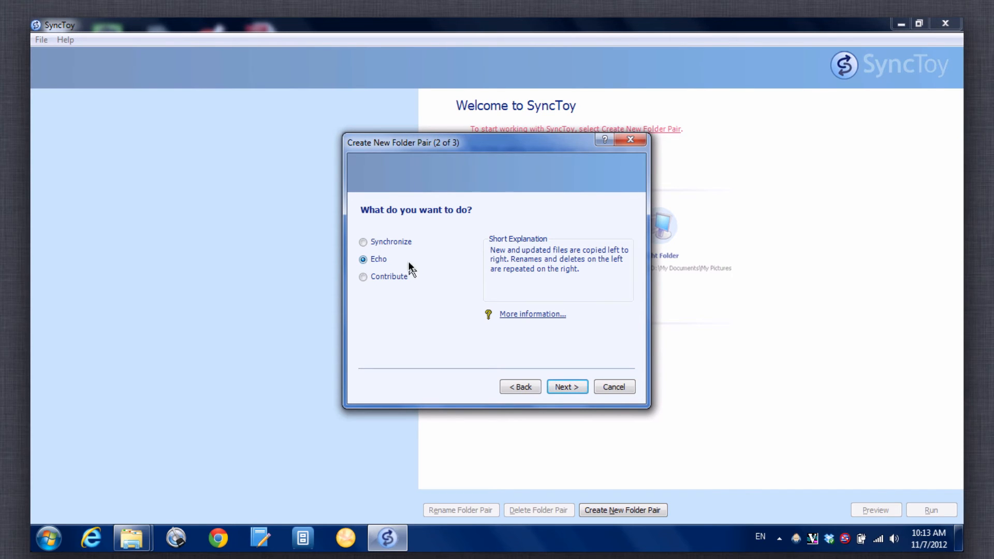
# - Name the Echo pair 'Archive Backup' and finish creating it
pyautogui.click(568, 388)
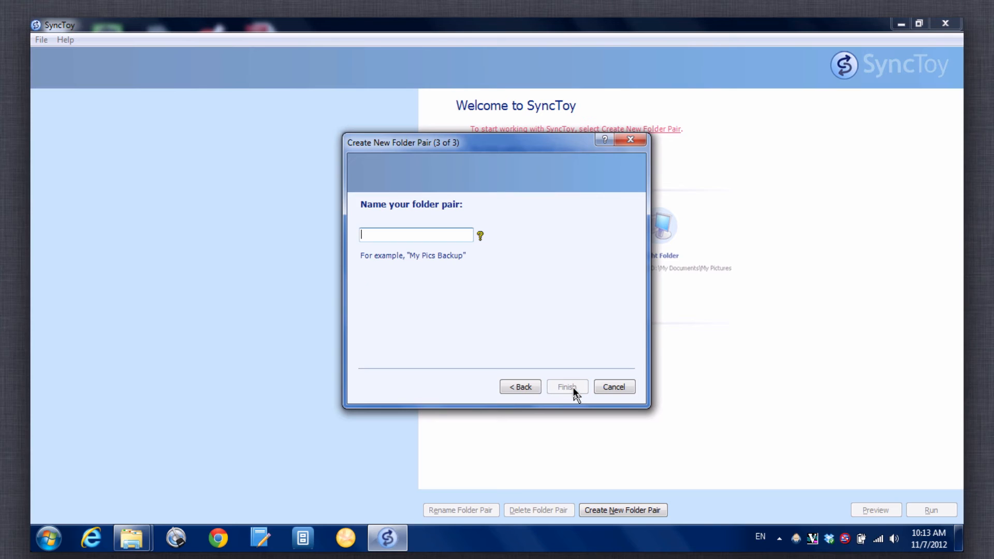
pyautogui.moveTo(470, 263)
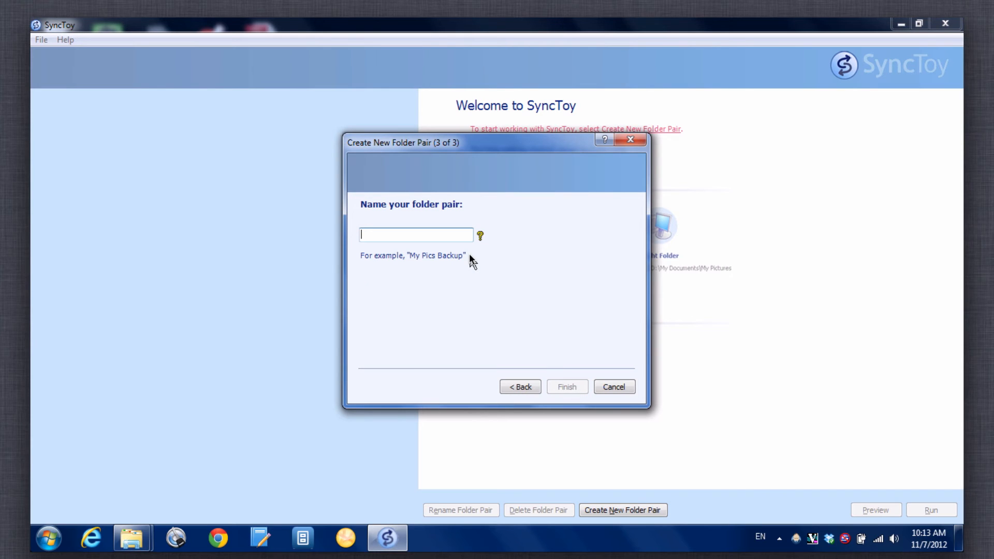
pyautogui.write('Archive Backup')
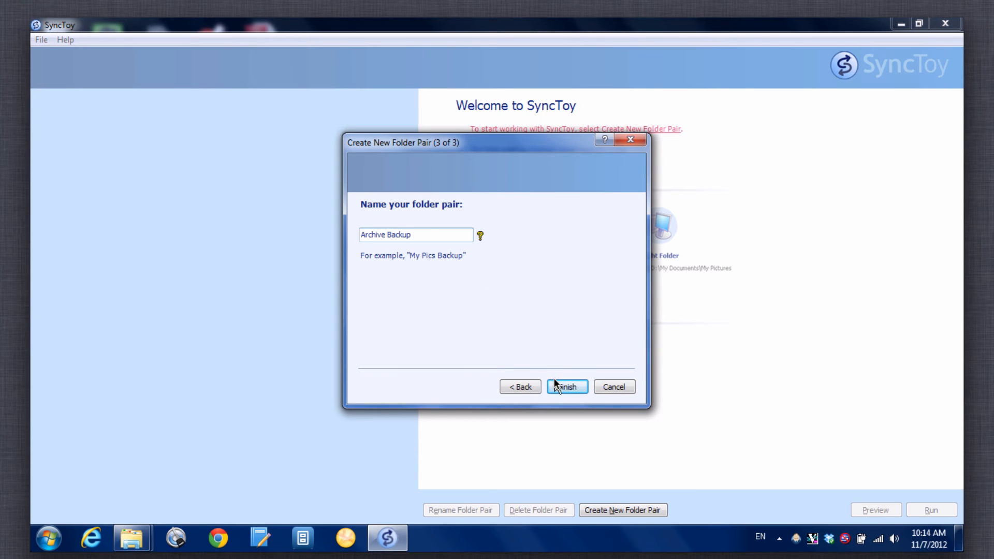
pyautogui.click(567, 387)
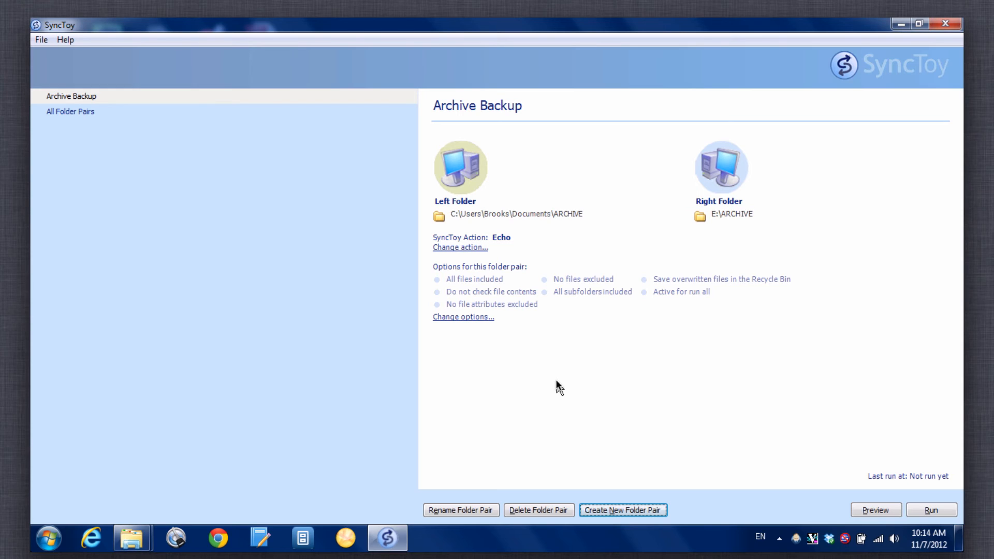
pyautogui.moveTo(956, 395)
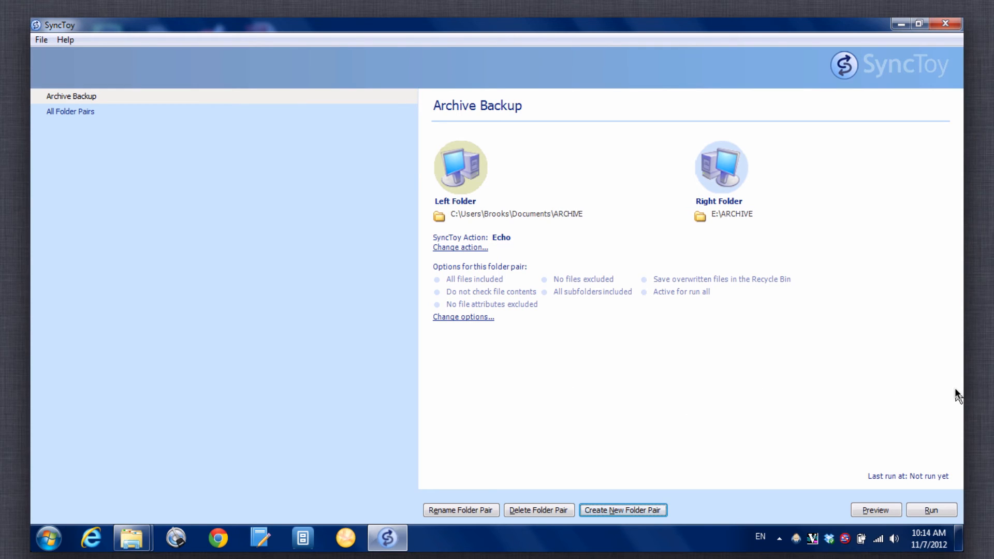
pyautogui.moveTo(802, 376)
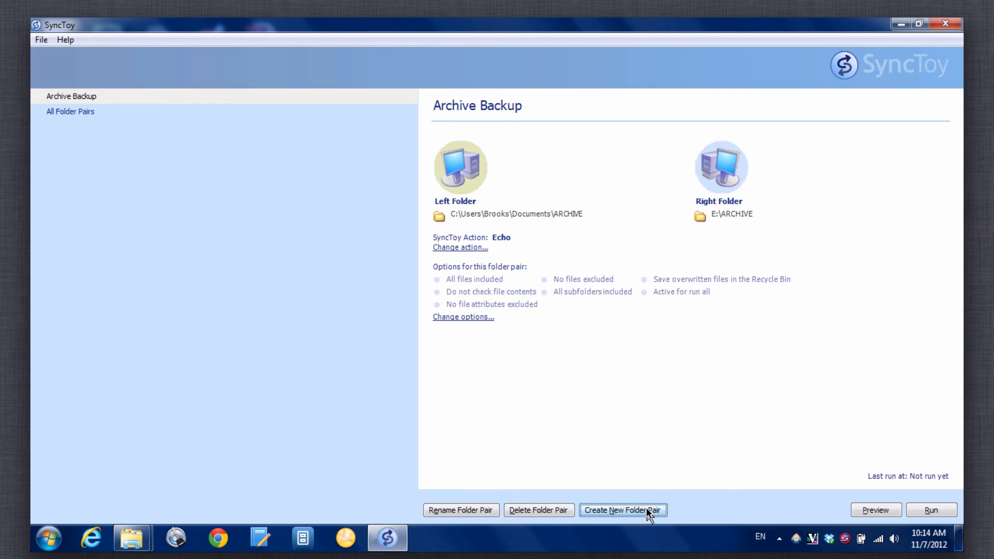
pyautogui.moveTo(314, 266)
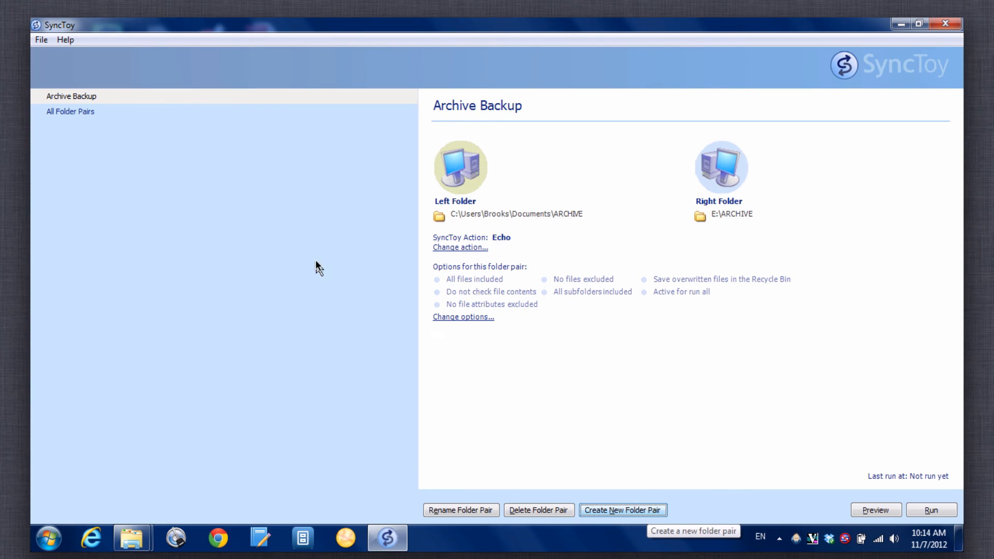
pyautogui.moveTo(86, 168)
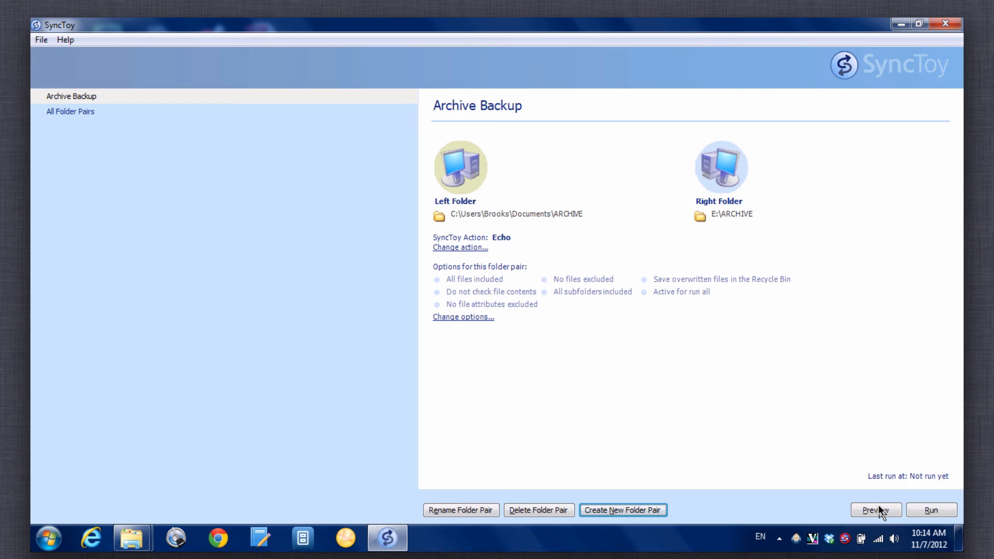
pyautogui.moveTo(884, 516)
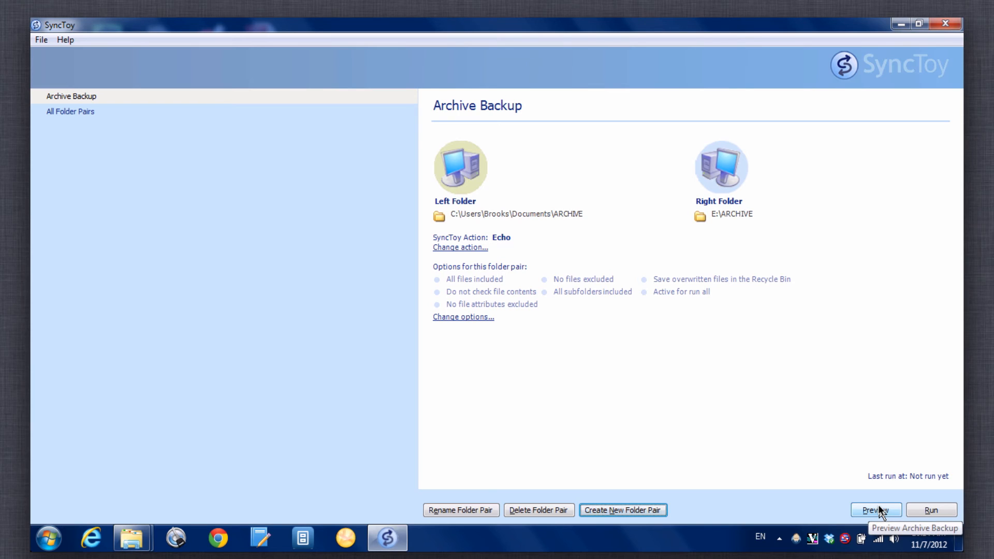
pyautogui.moveTo(914, 516)
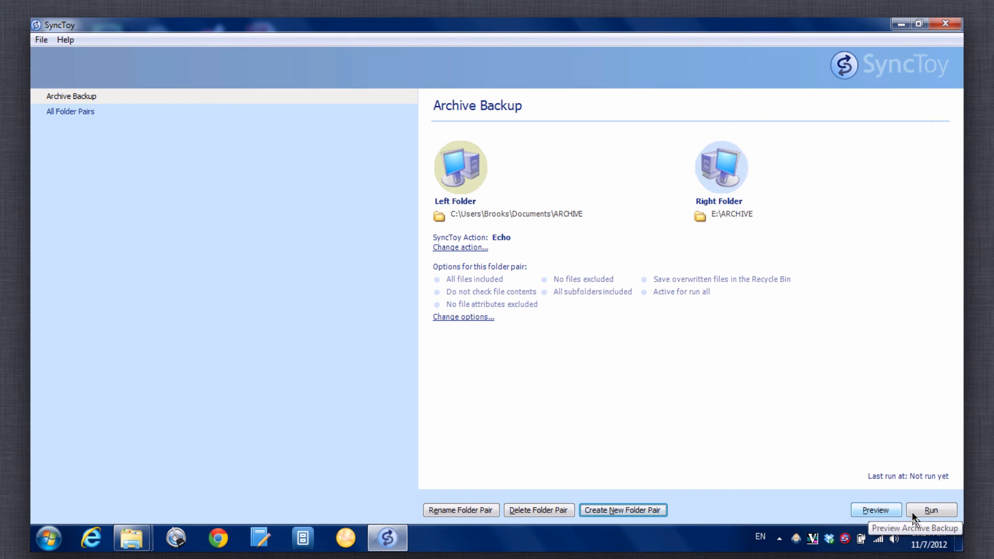
pyautogui.moveTo(932, 518)
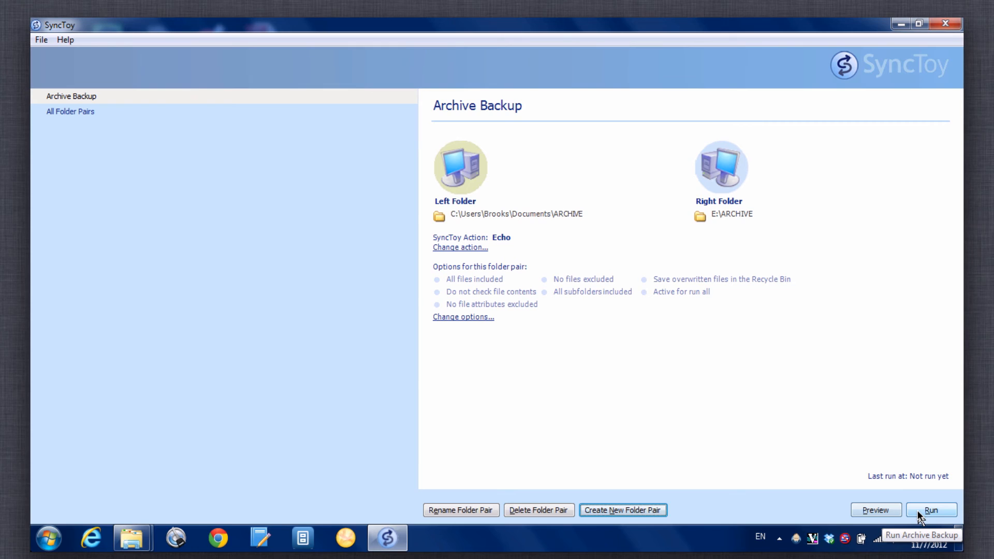
# - Run Archive Backup, creating 26 files and 20 folders, then close the results
pyautogui.click(932, 510)
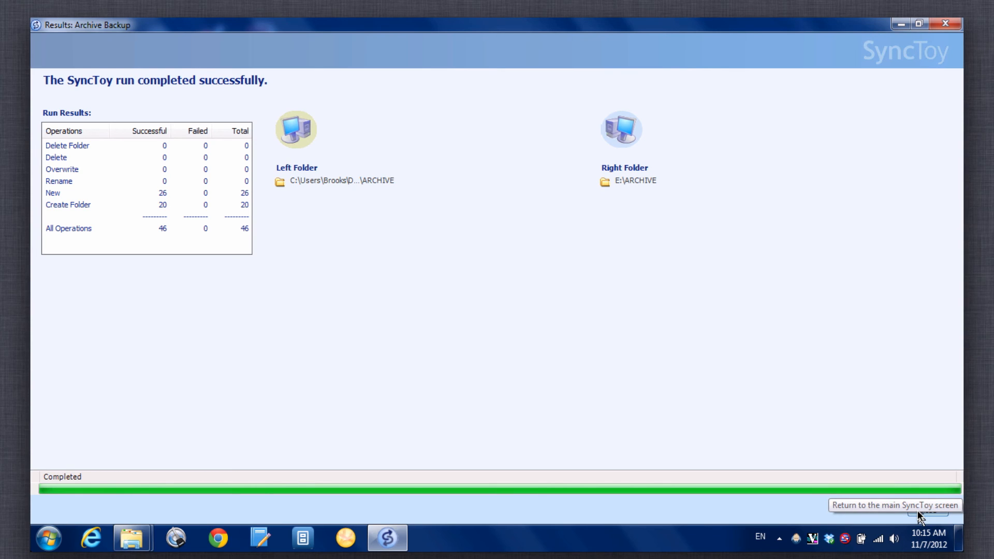
pyautogui.moveTo(352, 33)
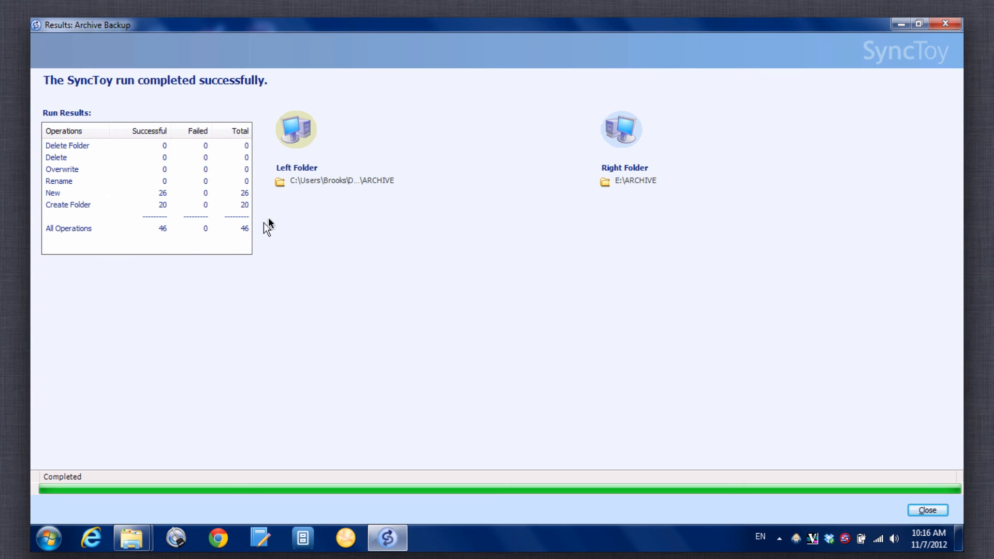
pyautogui.moveTo(810, 399)
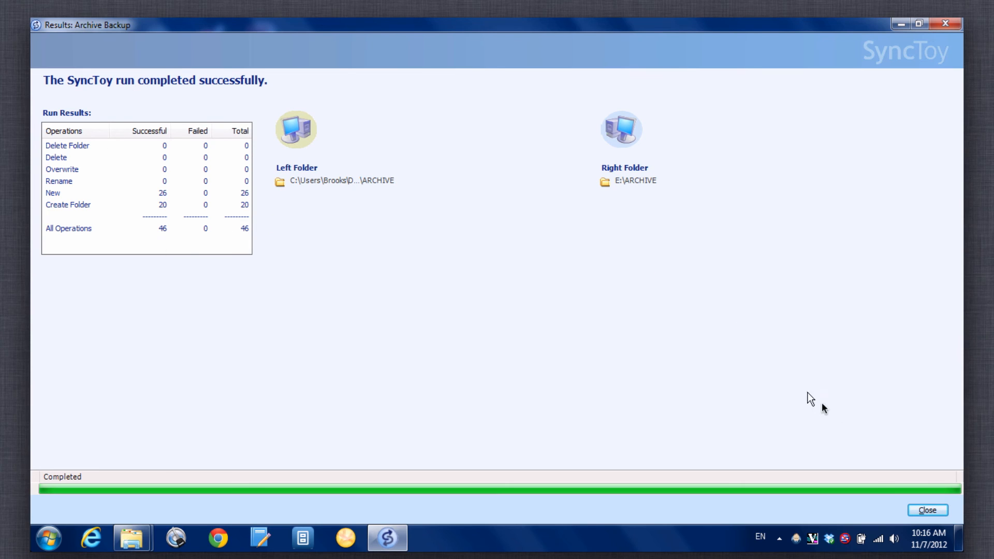
pyautogui.moveTo(918, 511)
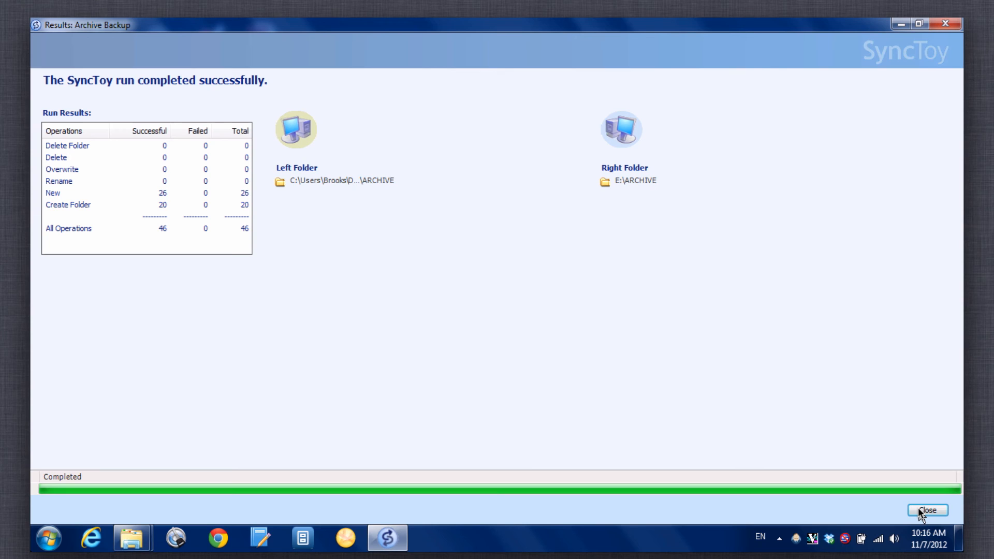
pyautogui.click(927, 509)
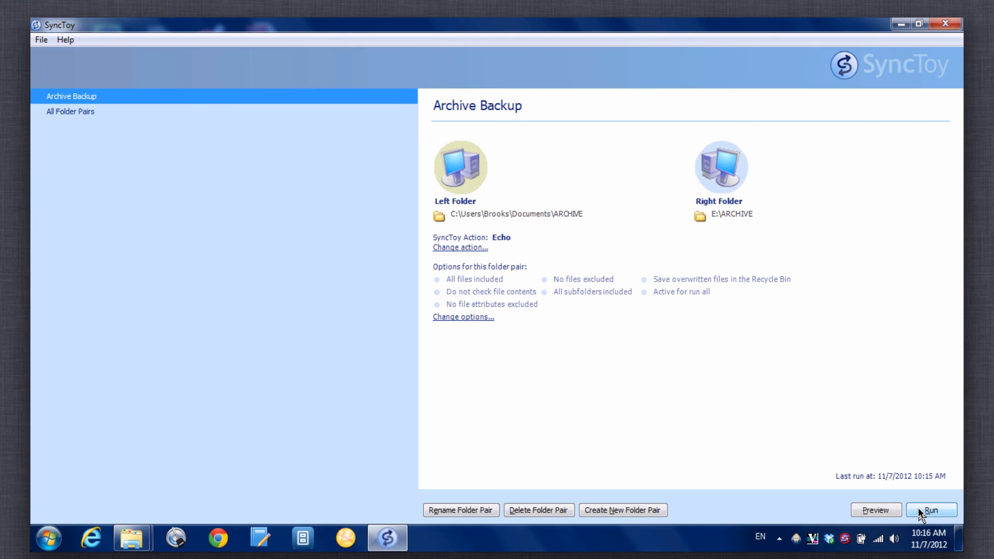
pyautogui.moveTo(596, 507)
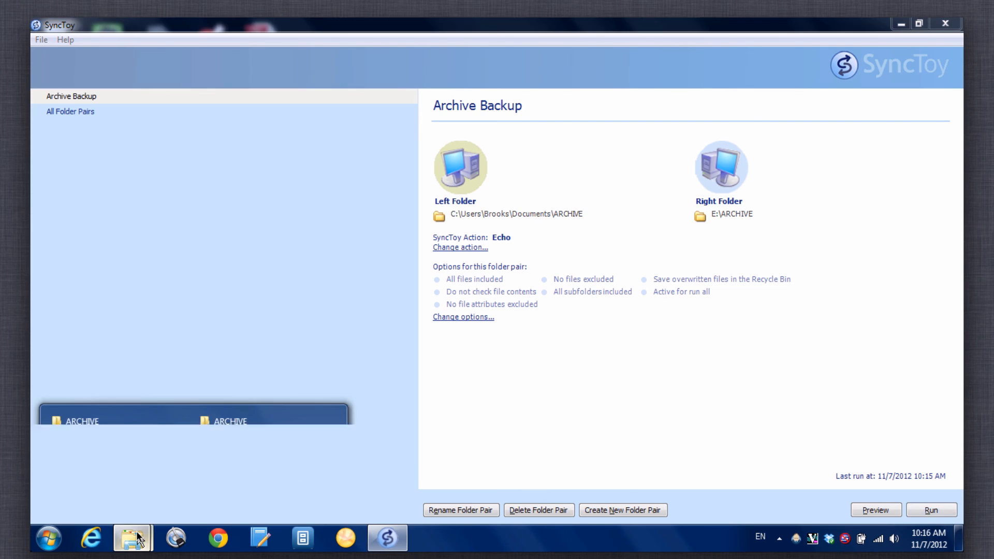
pyautogui.moveTo(129, 538)
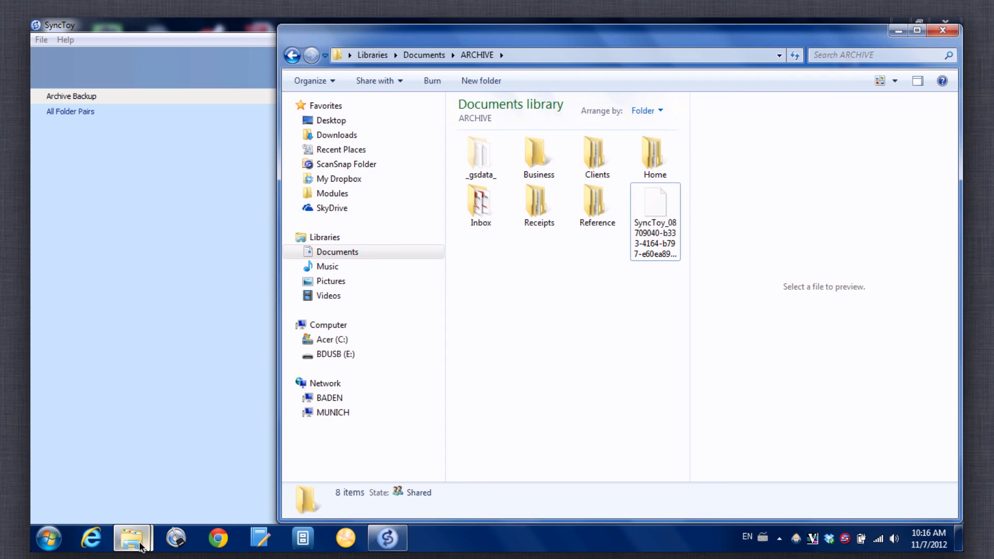
pyautogui.moveTo(134, 540)
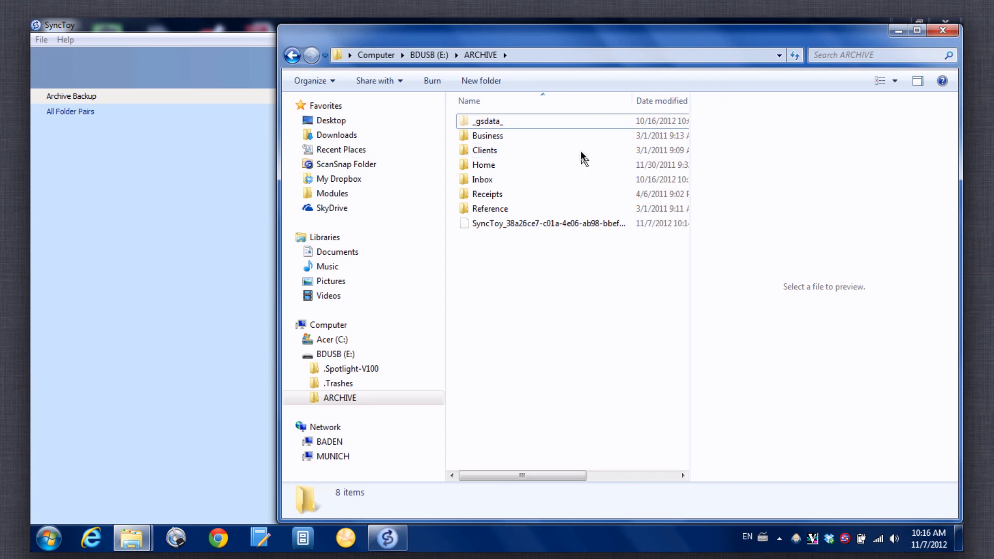
pyautogui.moveTo(520, 163)
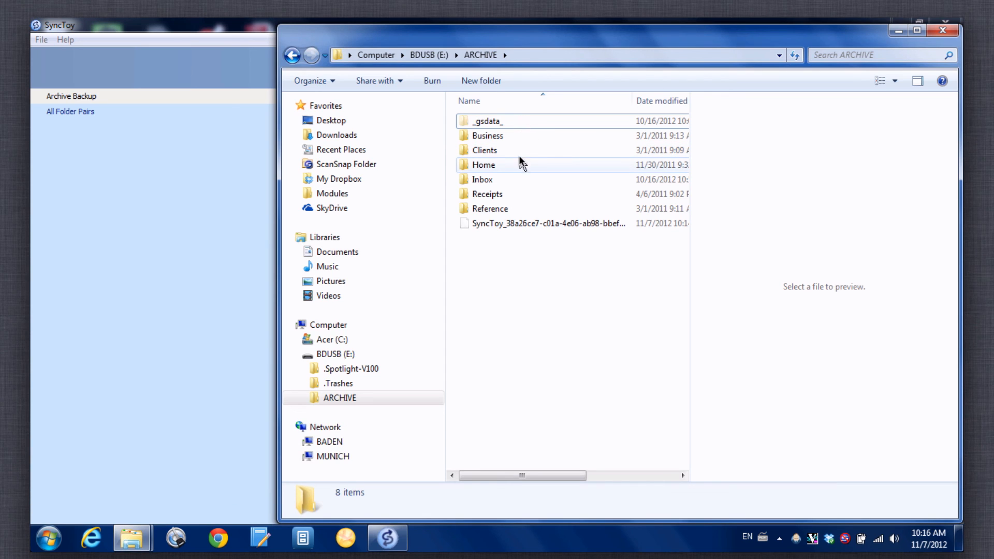
pyautogui.moveTo(499, 181)
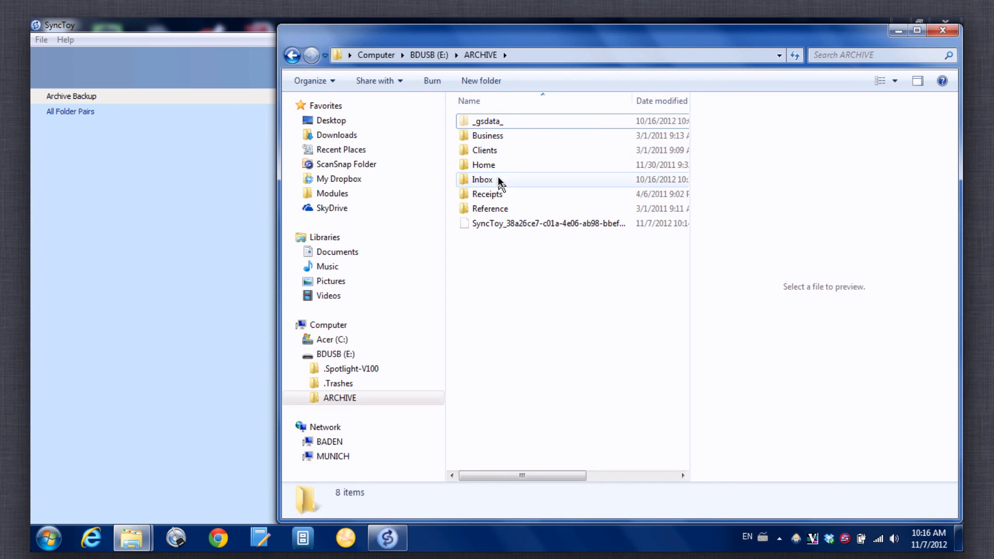
pyautogui.moveTo(500, 182)
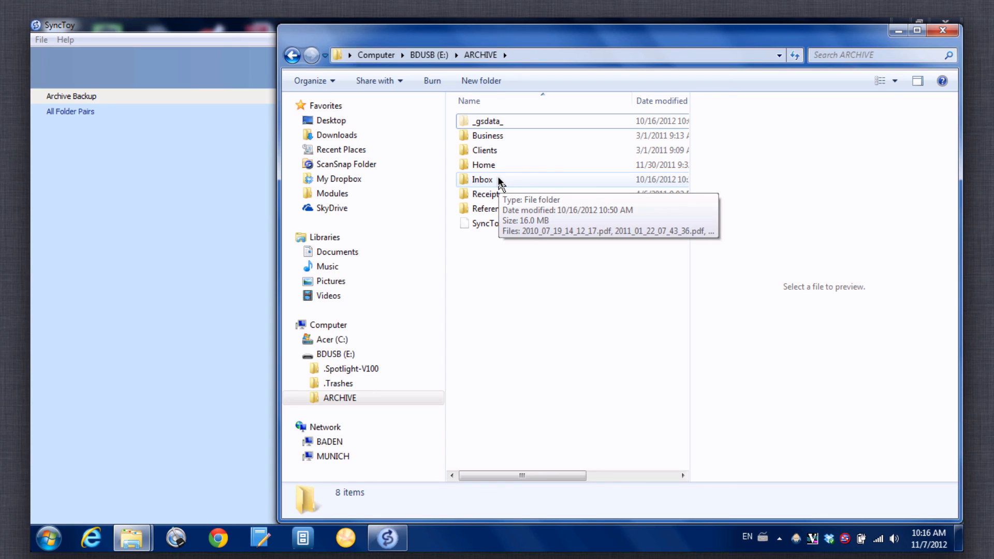
# - Open E:\ARCHIVE\Inbox to confirm the copied PDF files
pyautogui.doubleClick(483, 179)
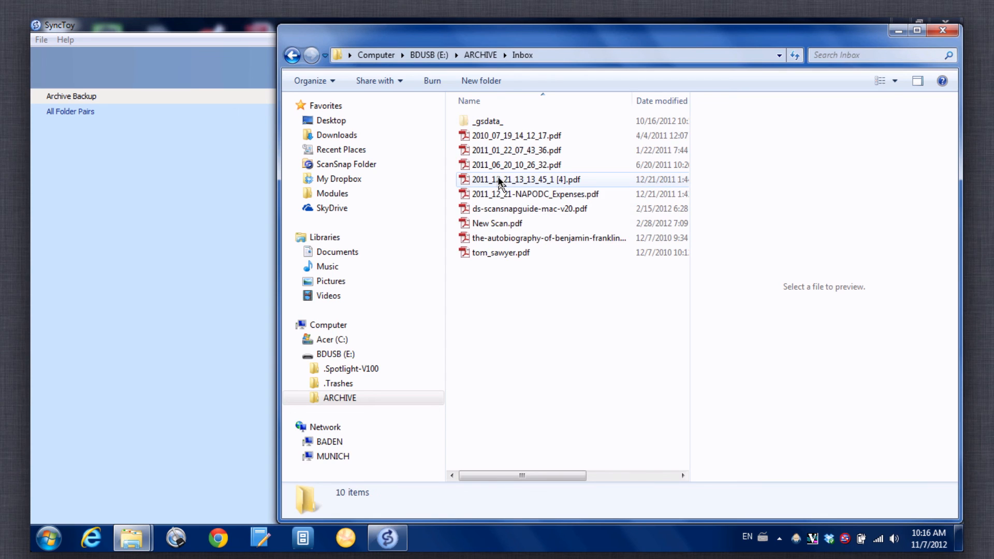